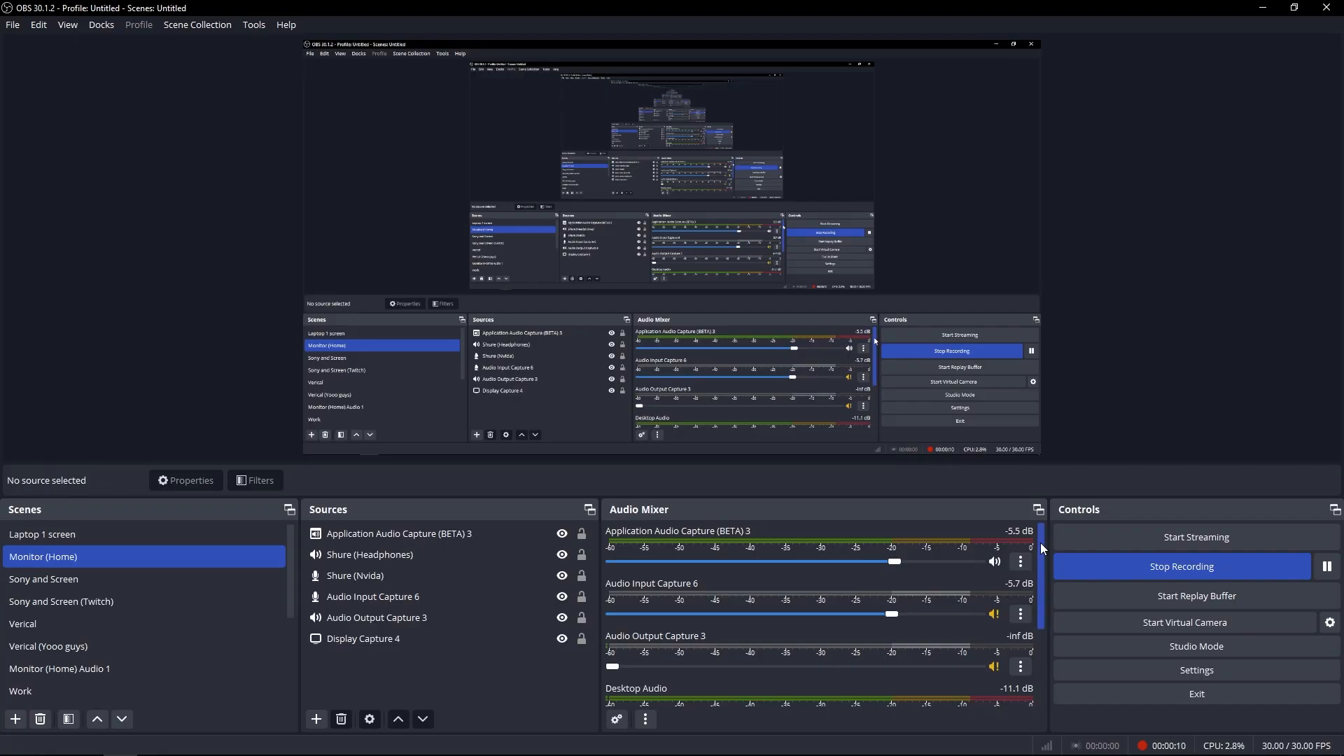
- Rename the Shure (Nvidia) mixer track to '1 Shure (Nvidia)' so it sorts first
scroll(down, 3)
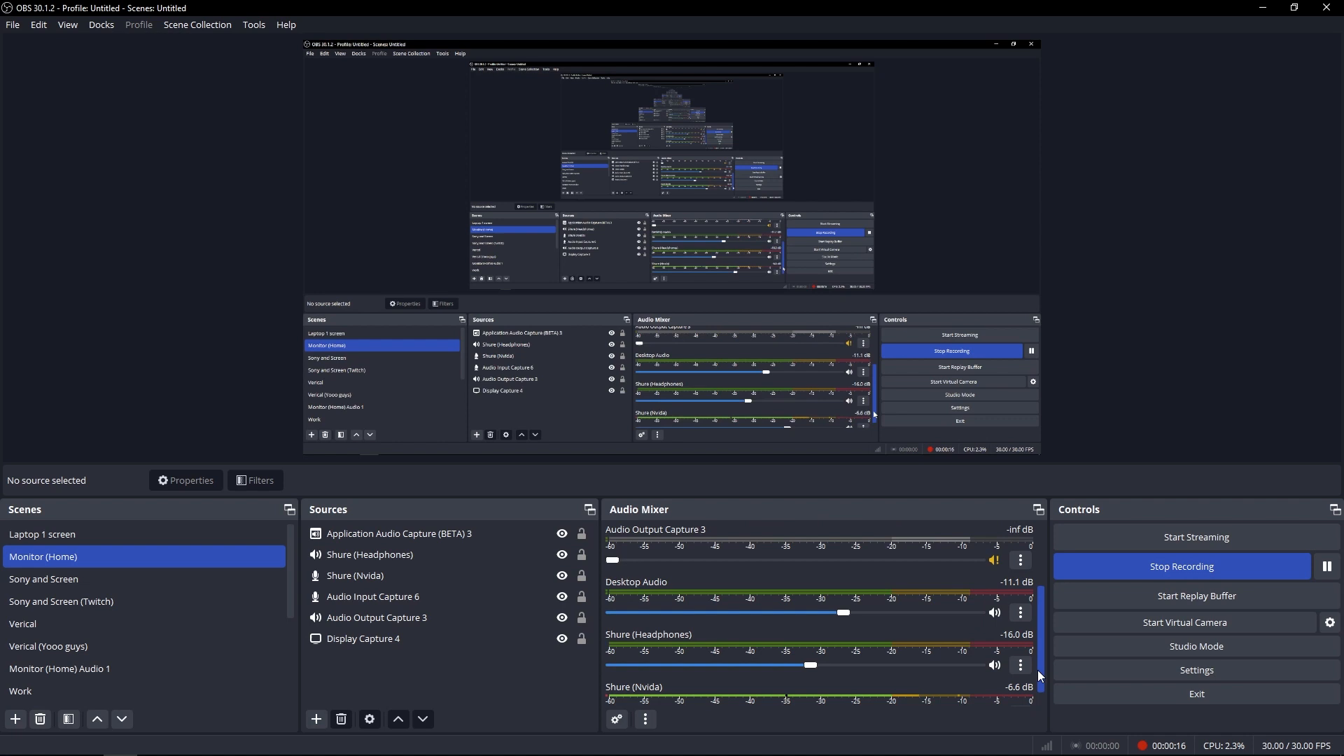
scroll(down, 3)
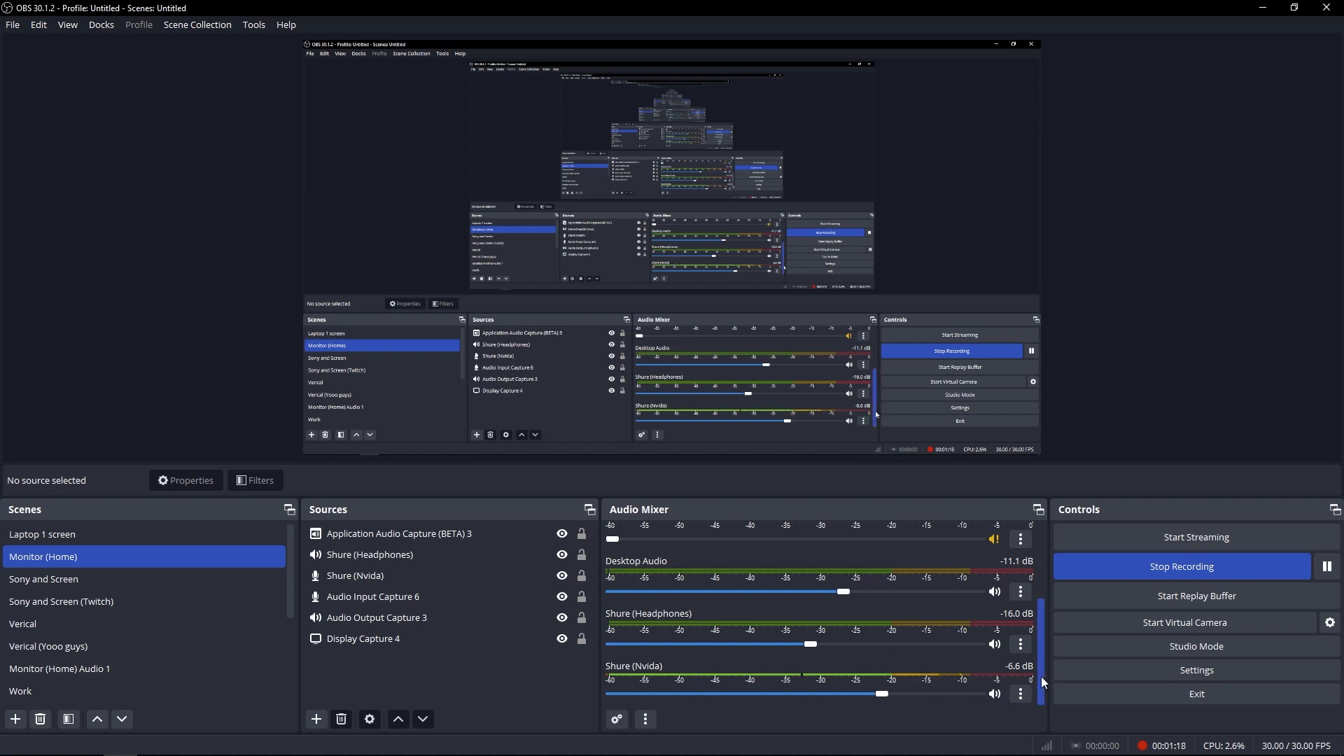
right_click(644, 718)
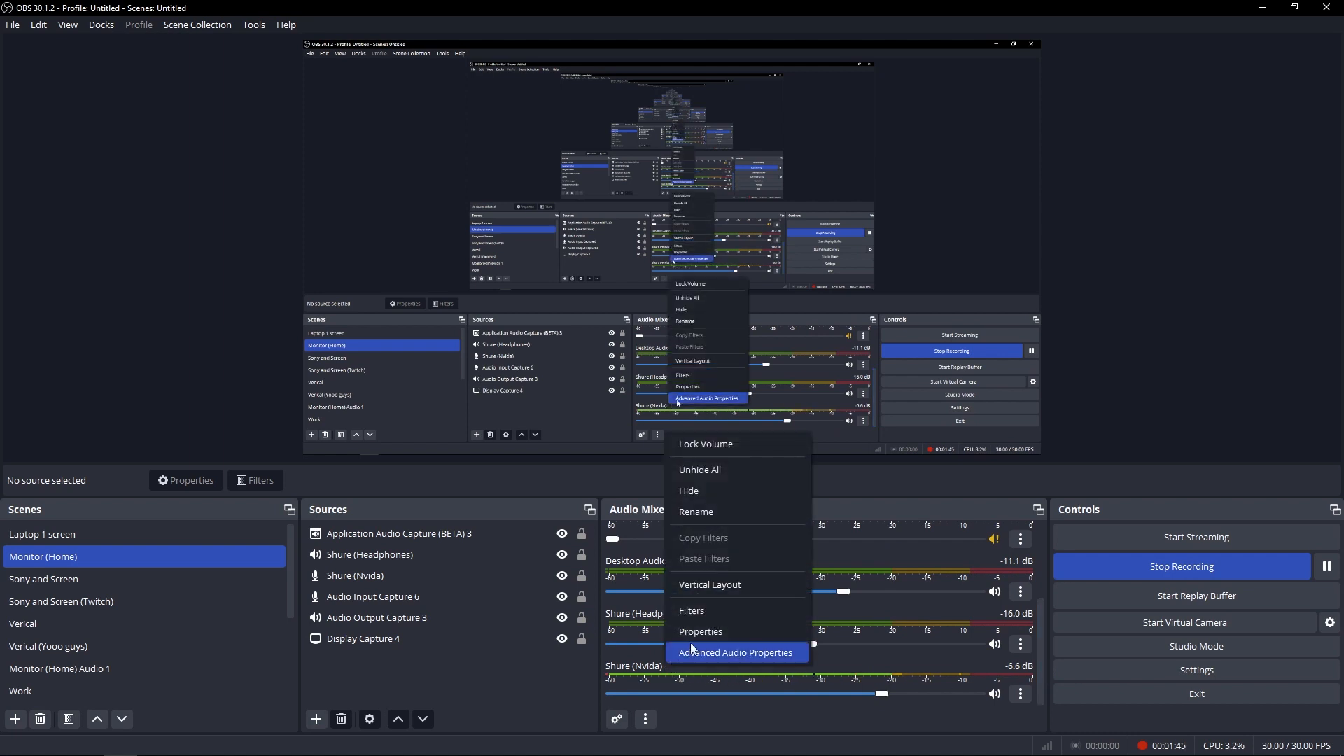
click(695, 512)
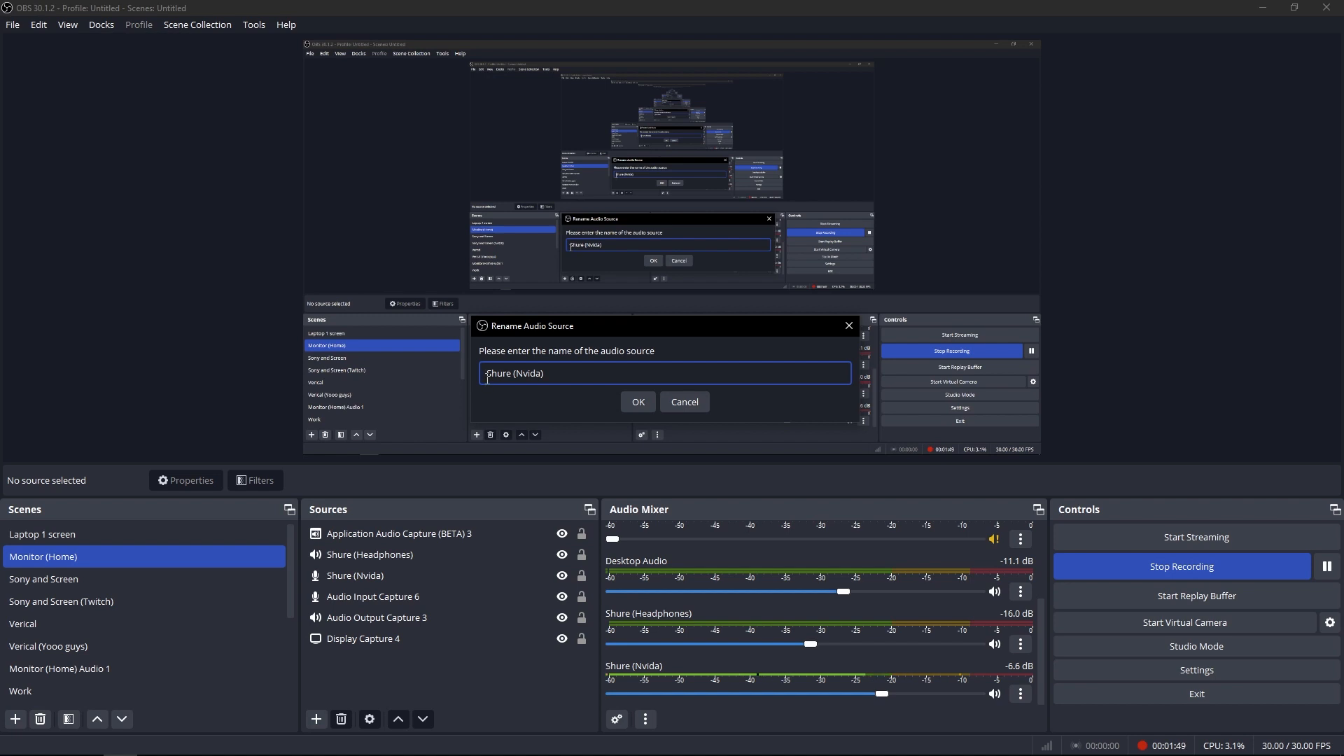
click(637, 402)
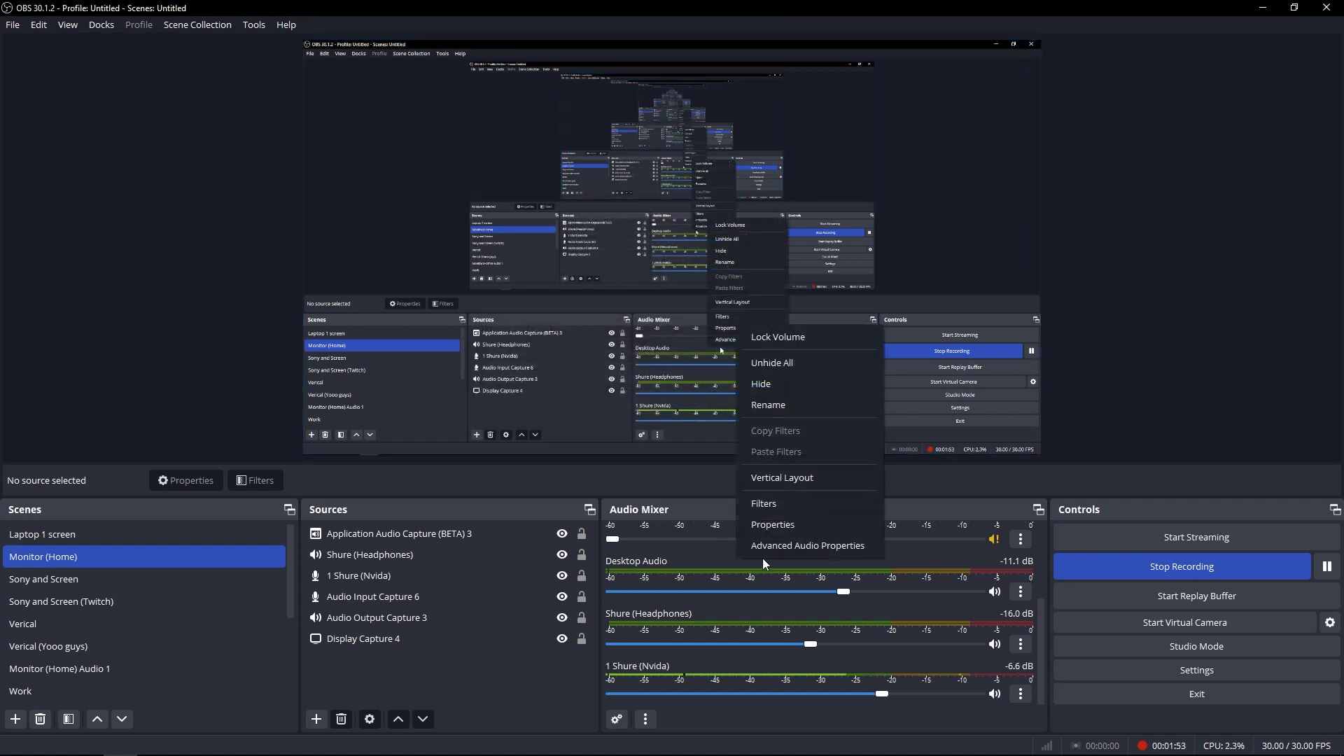
- Rename the Desktop Audio track to '2 Desktop Audio' so it sorts second
click(769, 405)
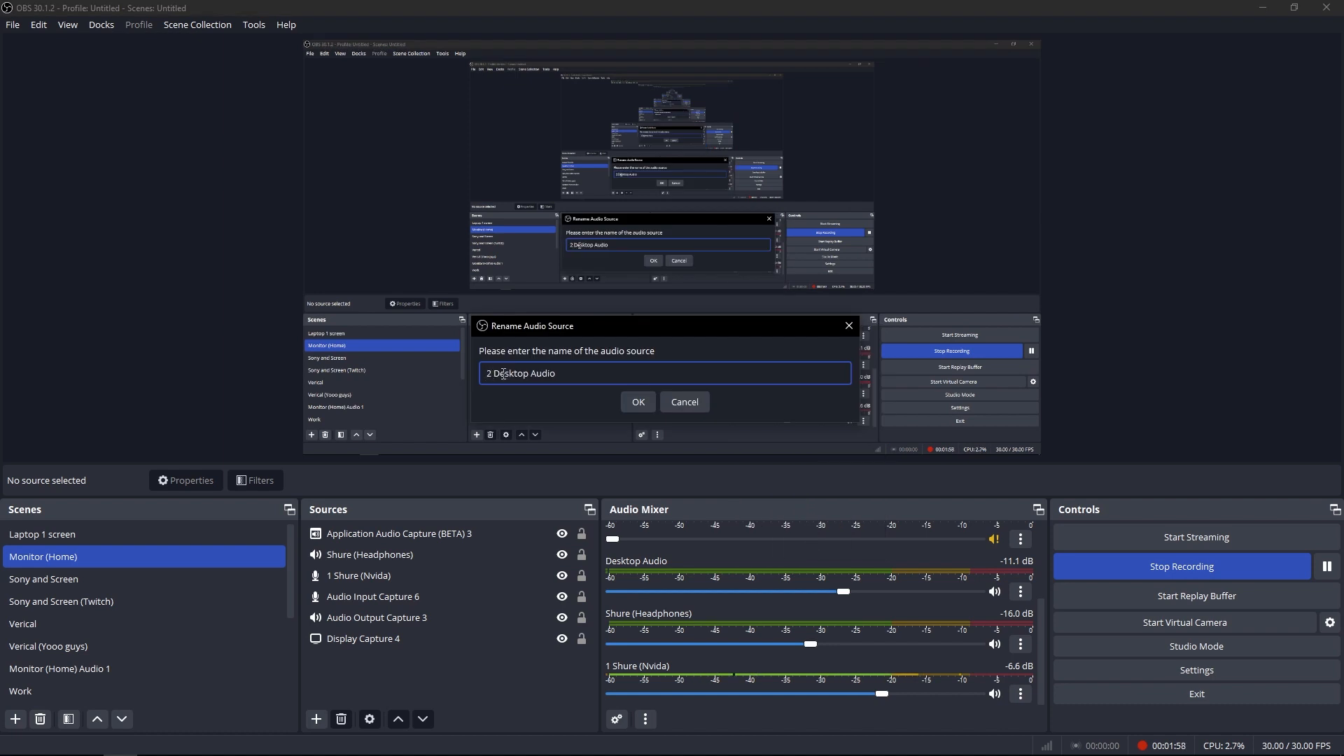
click(637, 402)
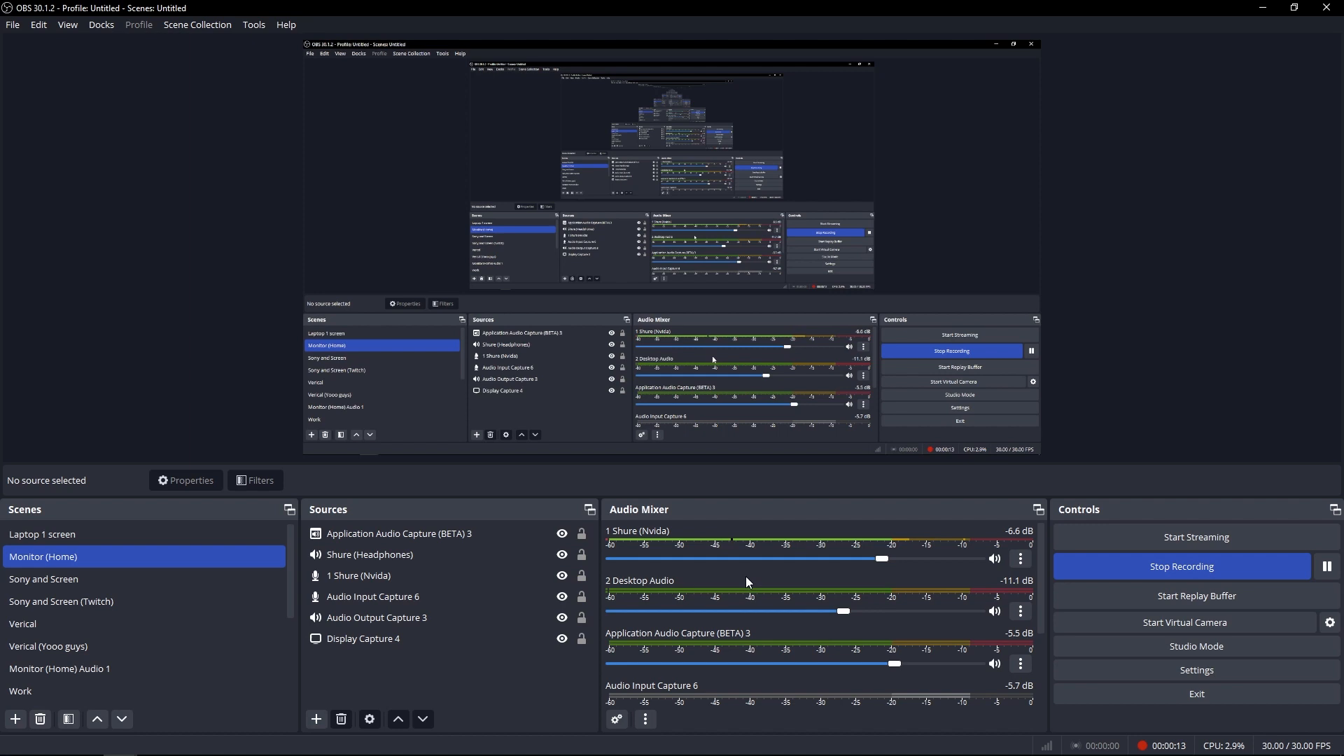
mouse_move(682, 582)
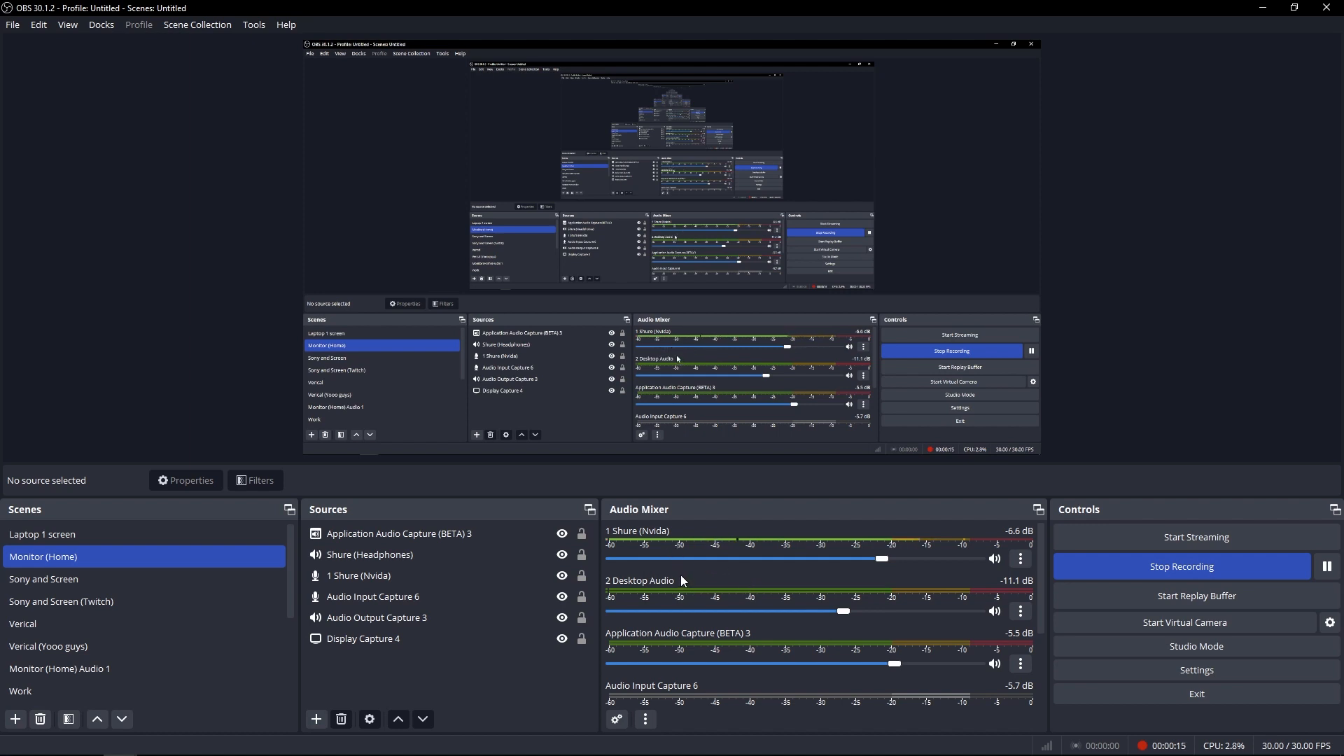
mouse_move(615, 546)
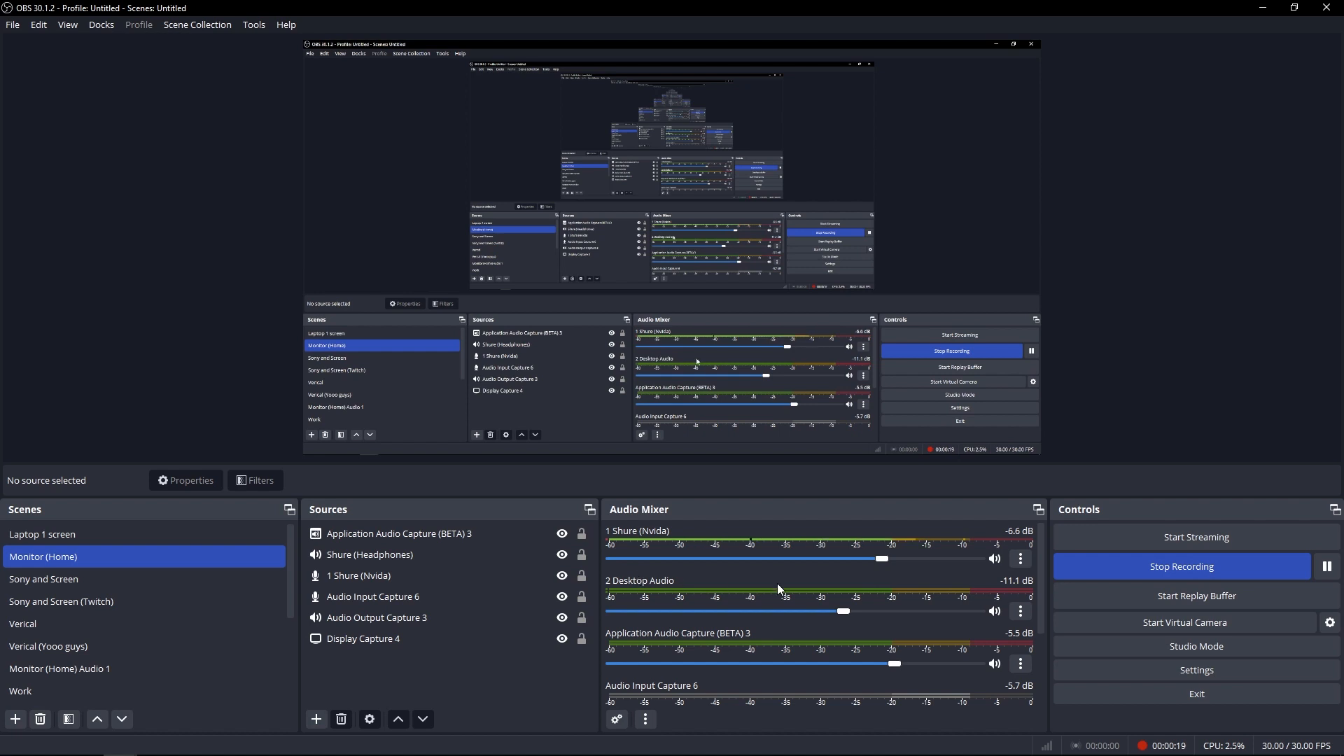
mouse_move(820, 594)
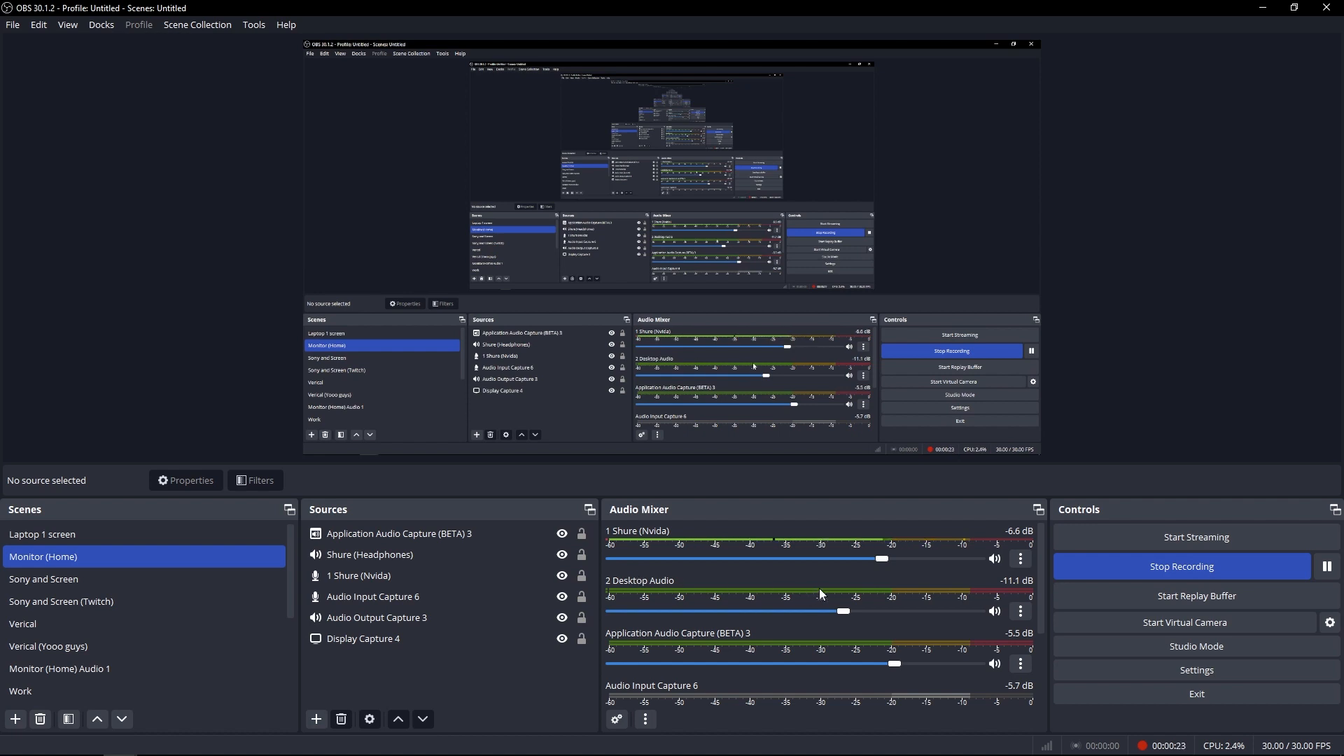